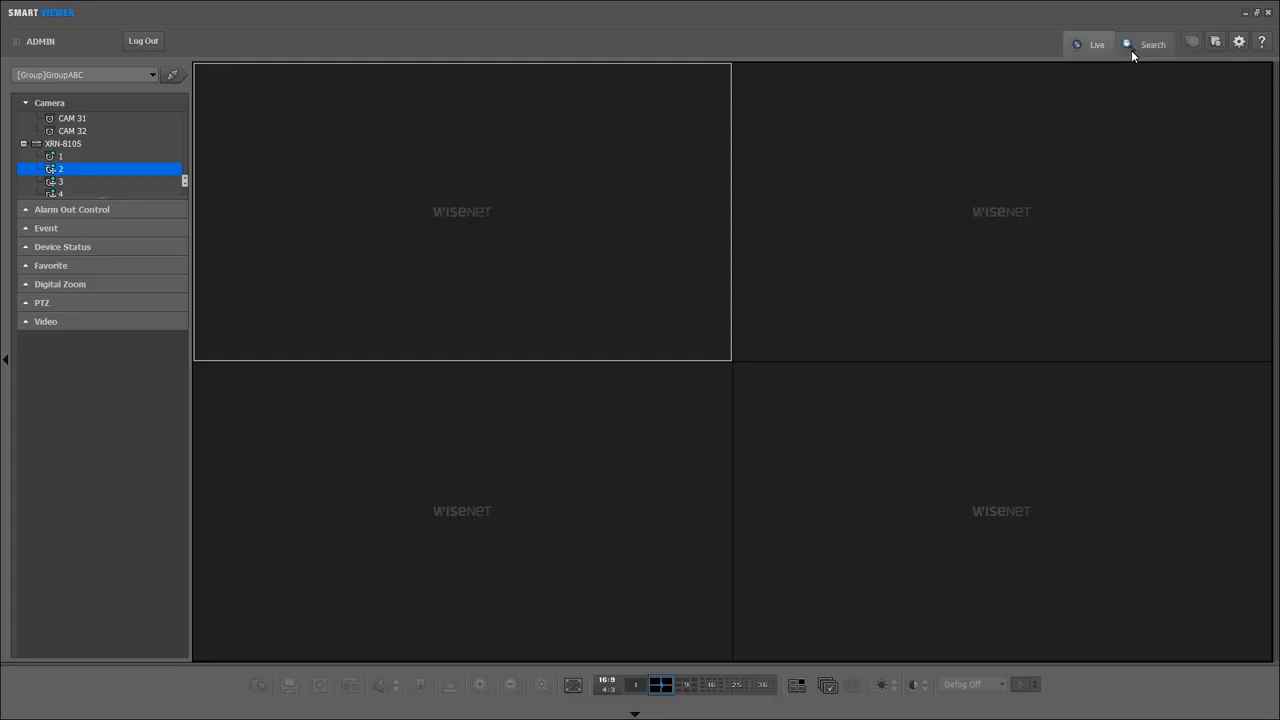
- Switch to Search mode so the recorder's calendar and recording timeline appear
left_click(1152, 44)
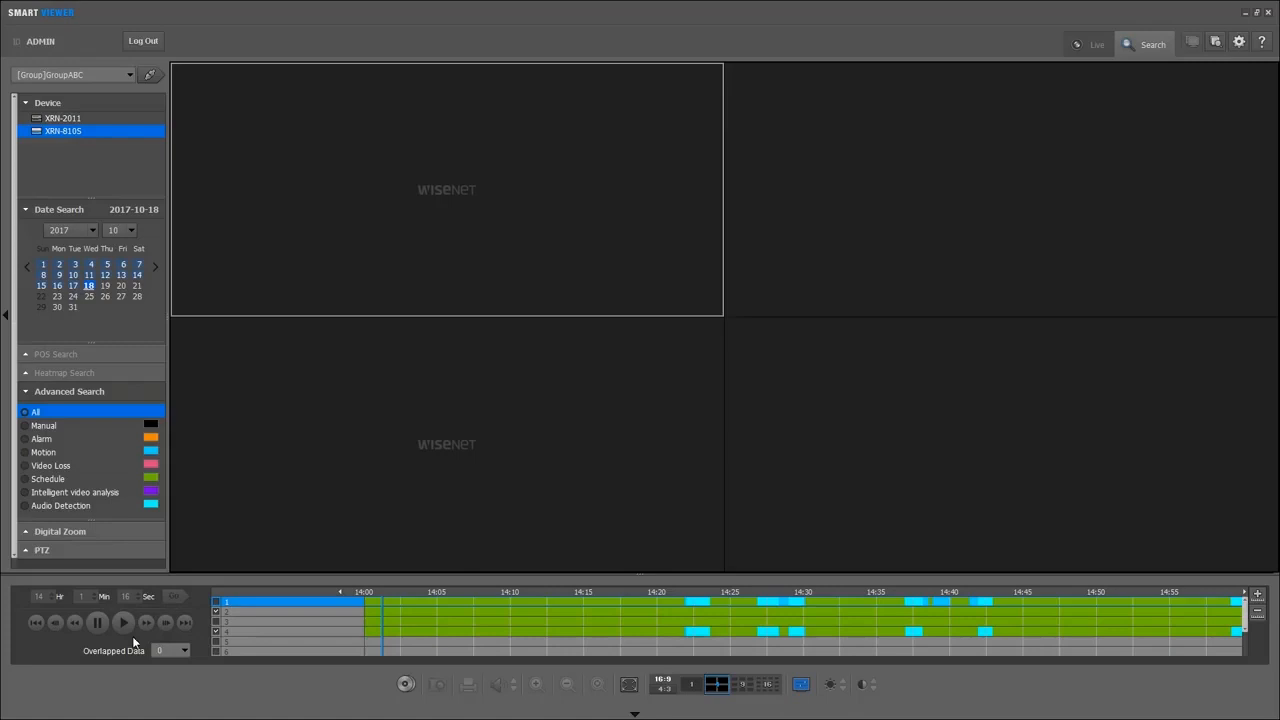
- Start playback of the storage-room and house-front camera recordings
left_click(124, 622)
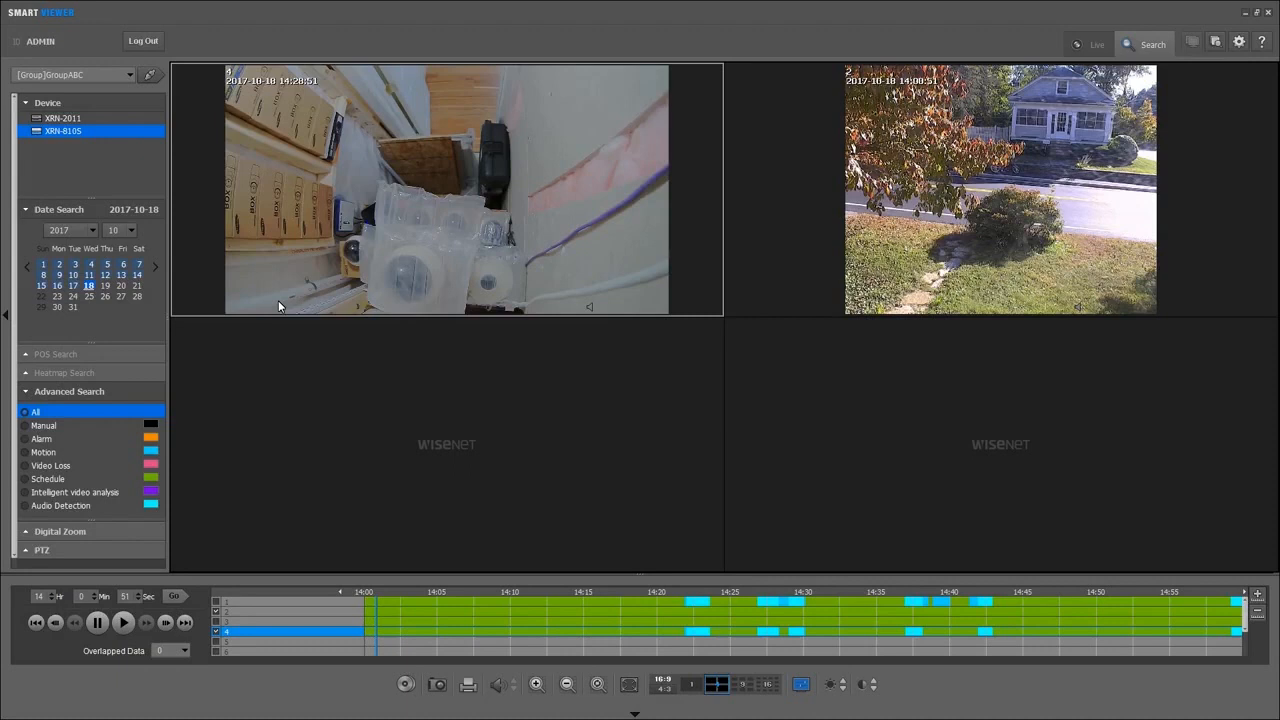
- Jump the playhead forward to a later point in the day's recording
left_click(124, 622)
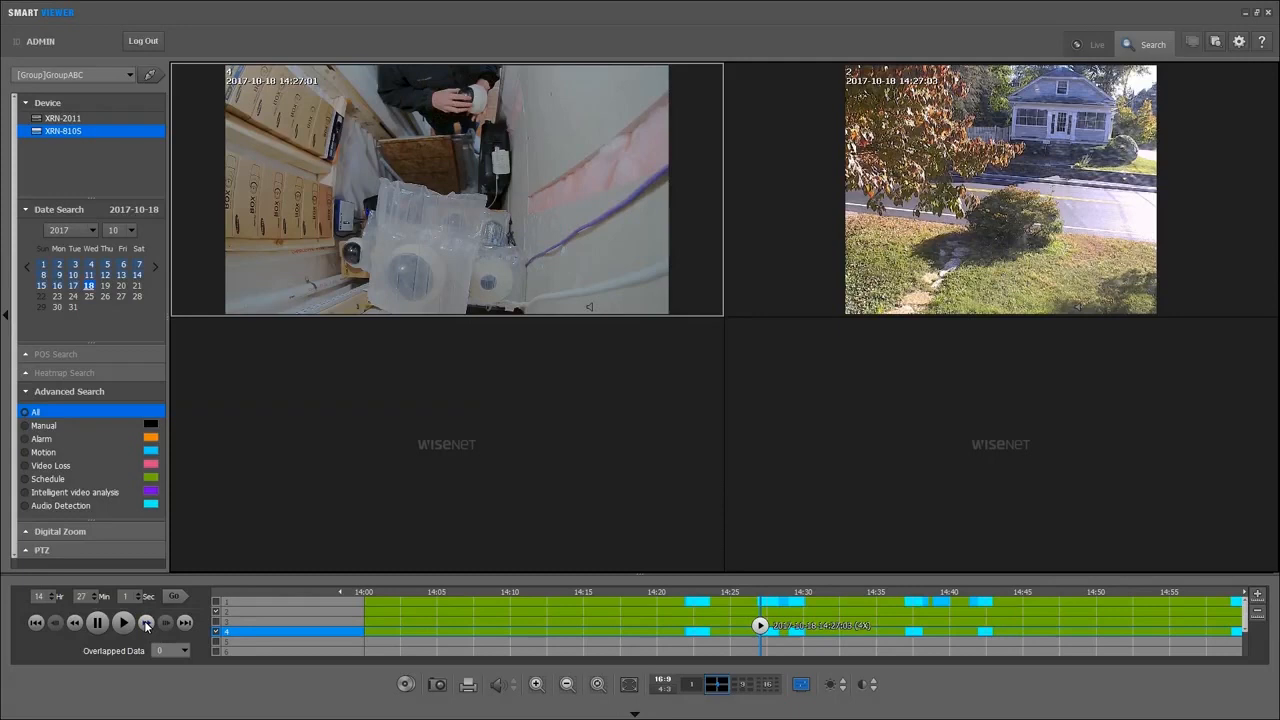
- Seek to the footage around 13:32 and enlarge the storage-room camera to full view
left_click(184, 650)
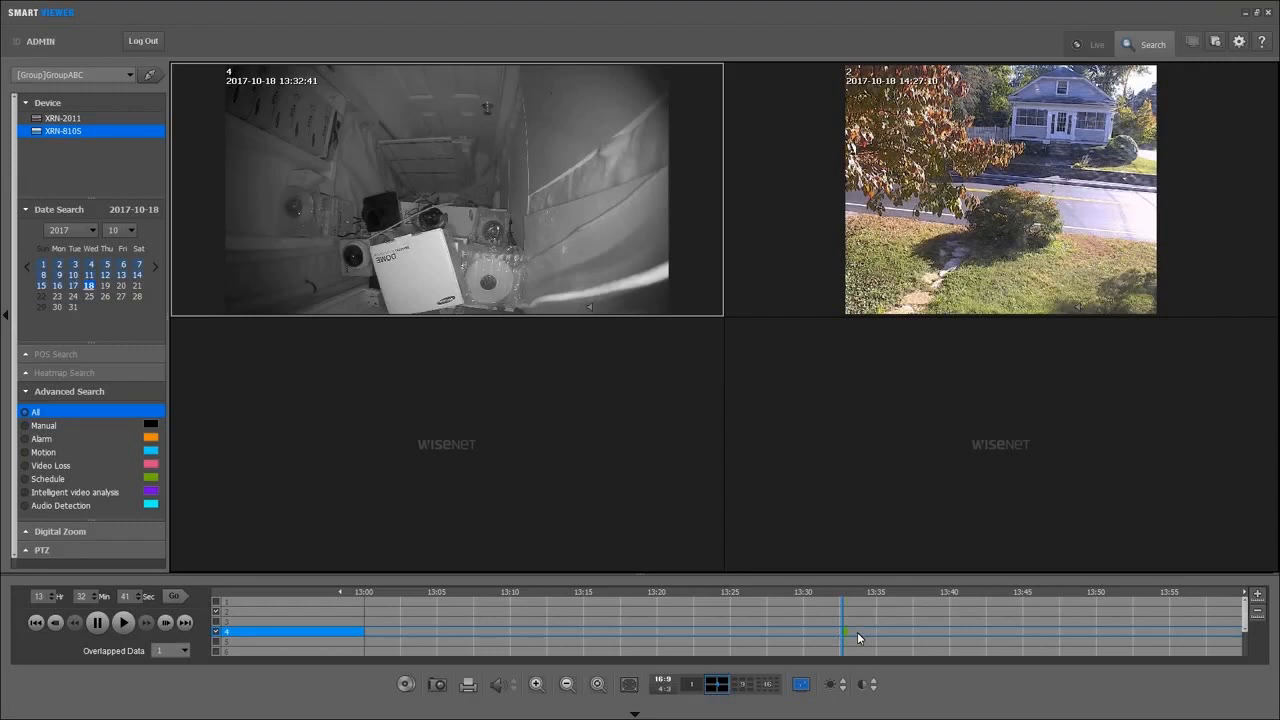
left_click(184, 652)
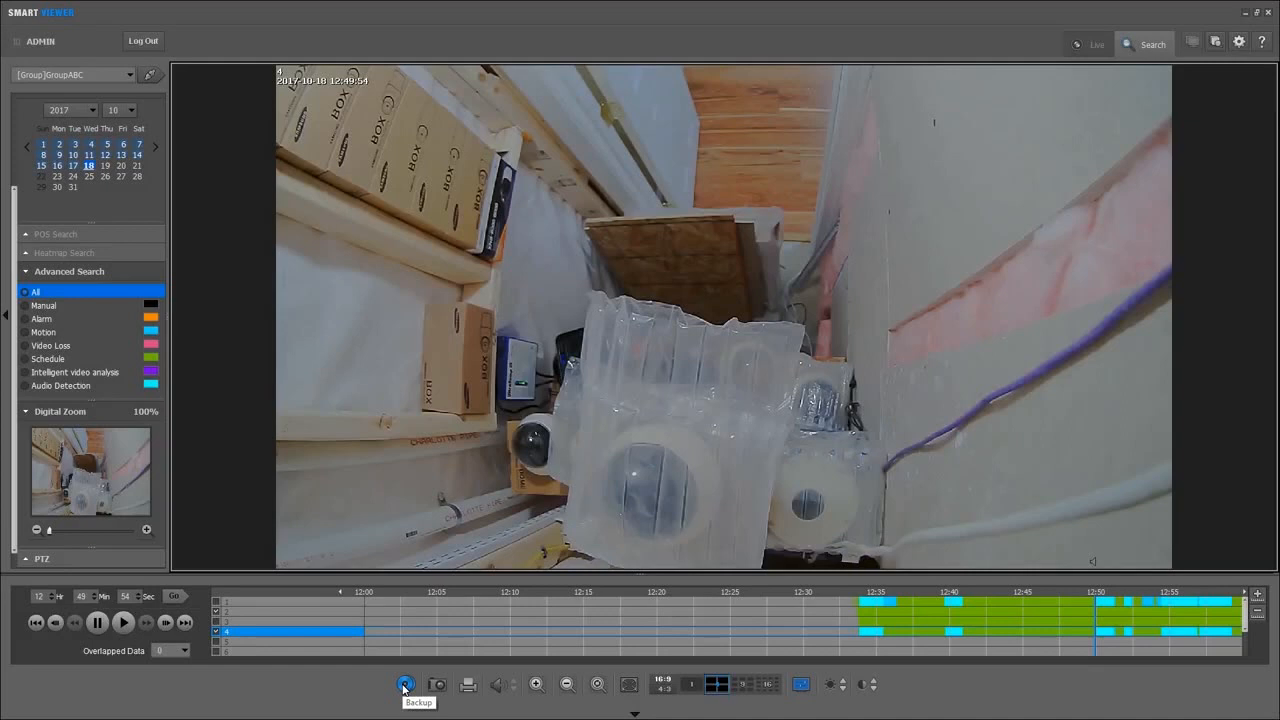
- Start a backup with camera 2 ticked and show the SEC/AVI file format choices
left_click(404, 684)
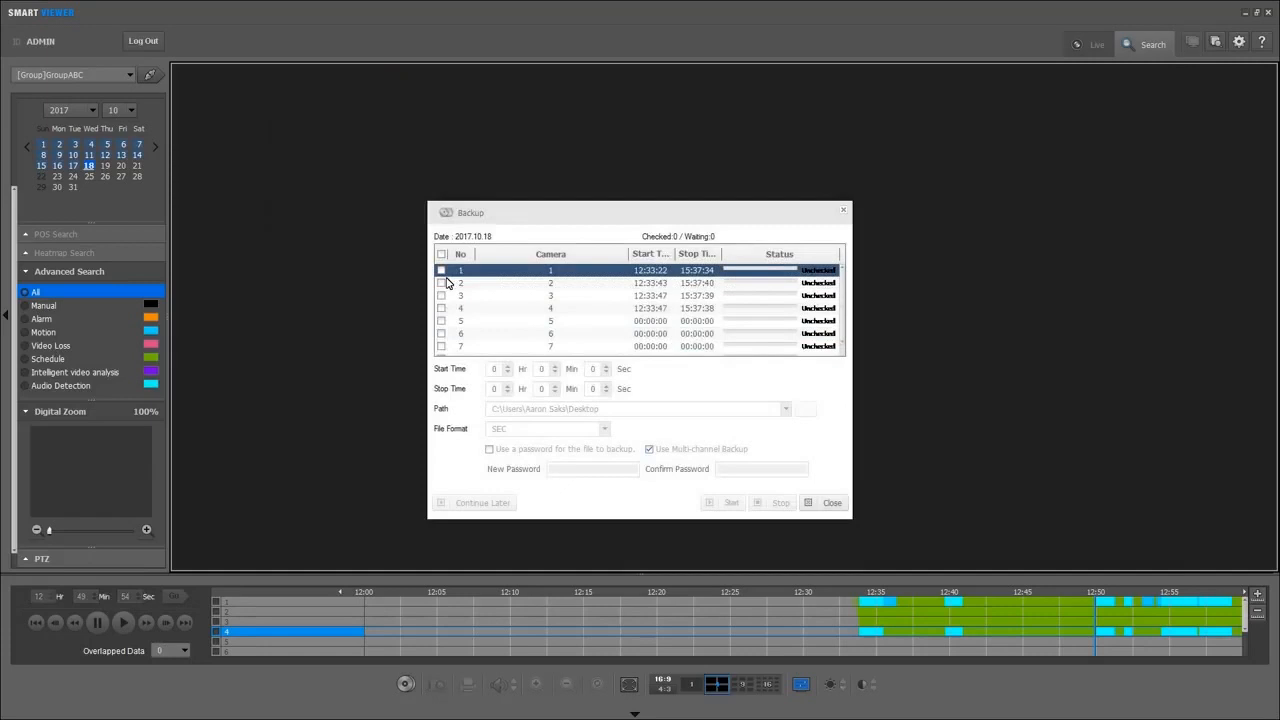
left_click(440, 282)
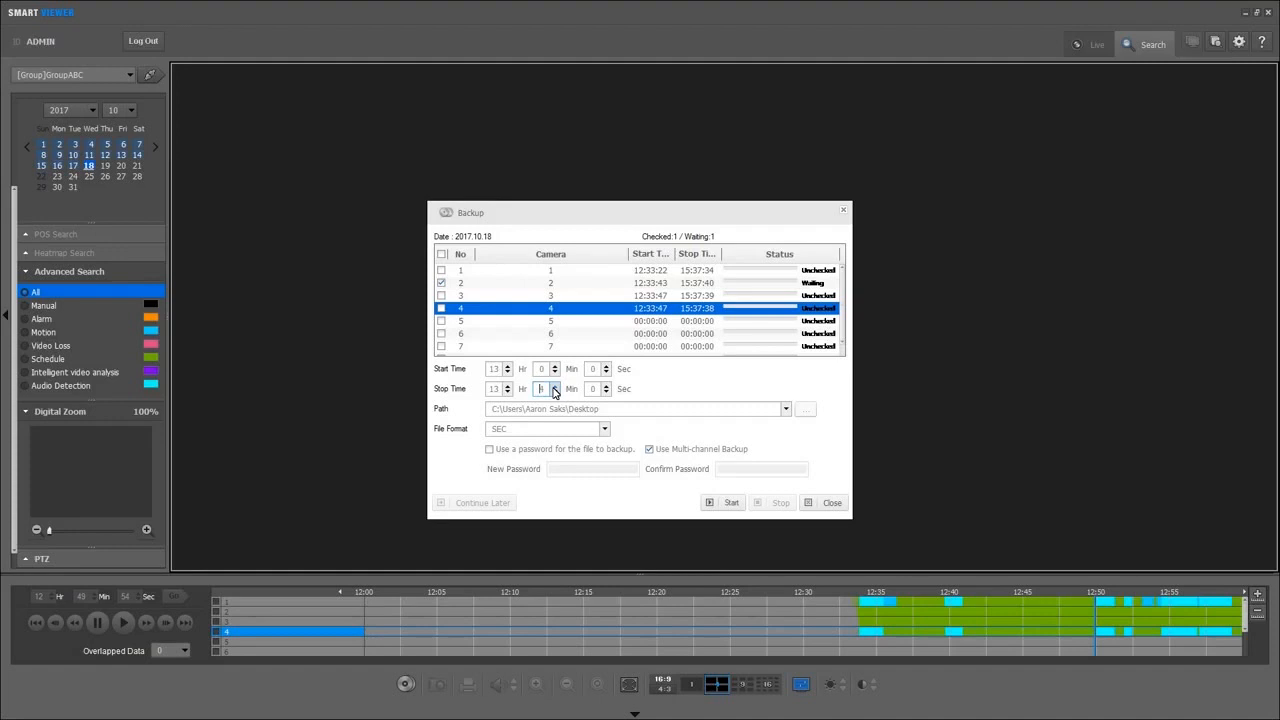
left_click(604, 428)
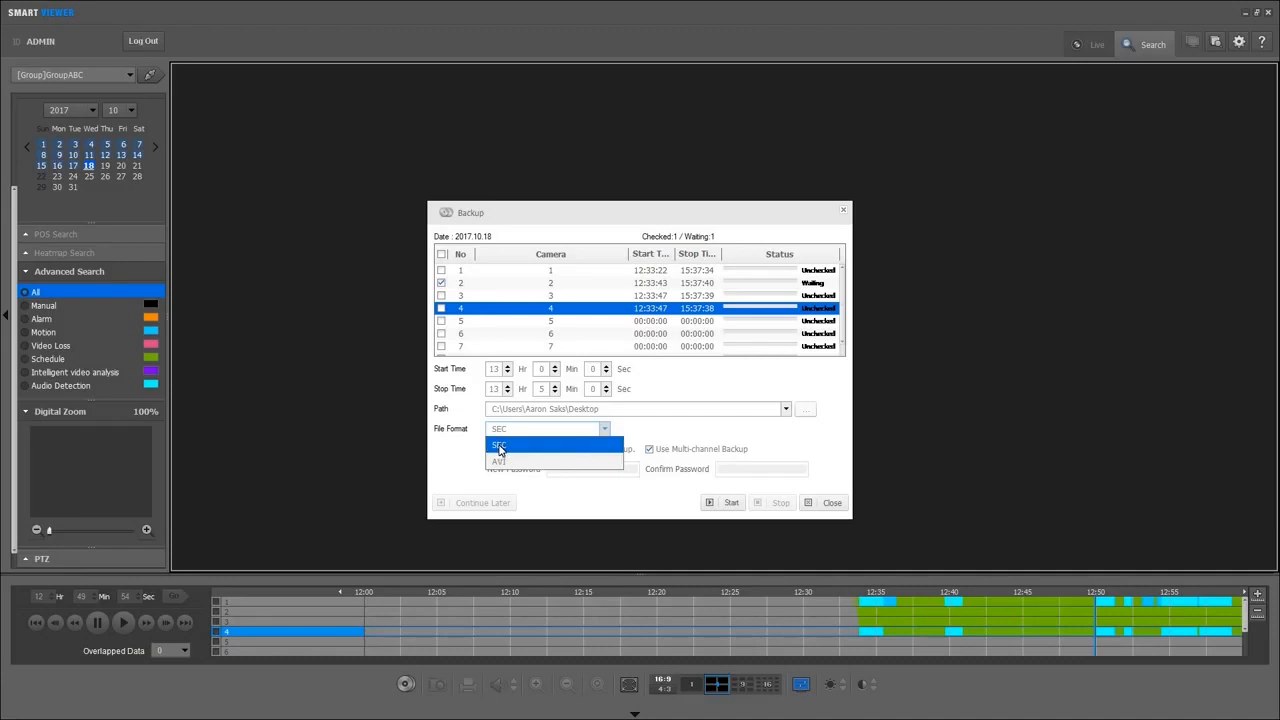